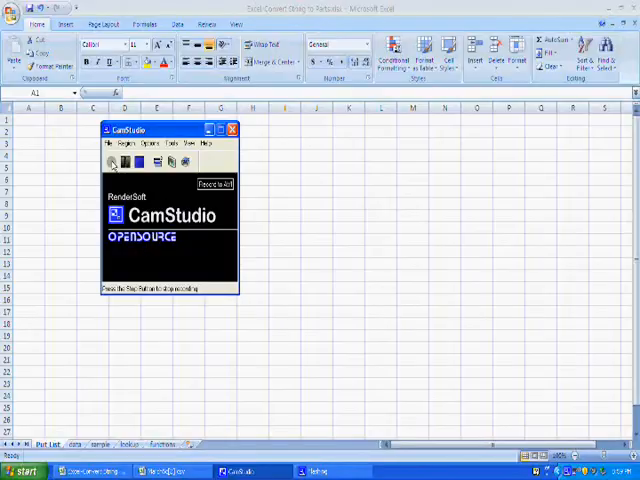
Start the CamStudio screen recording and minimize the recorder window
{"action": "left_click", "coordinate": [110, 161]}
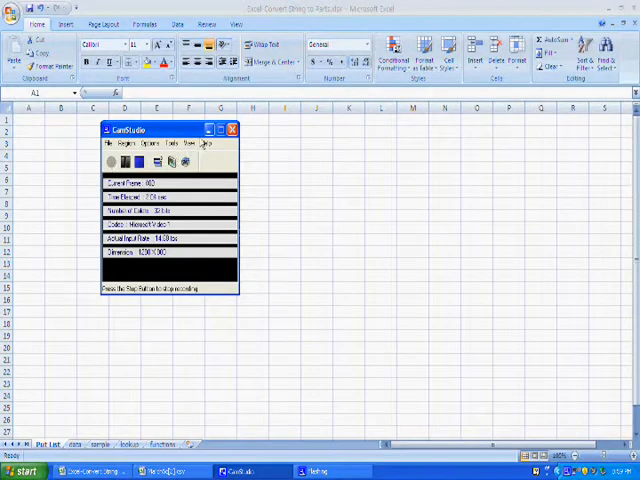
{"action": "left_click", "coordinate": [232, 129]}
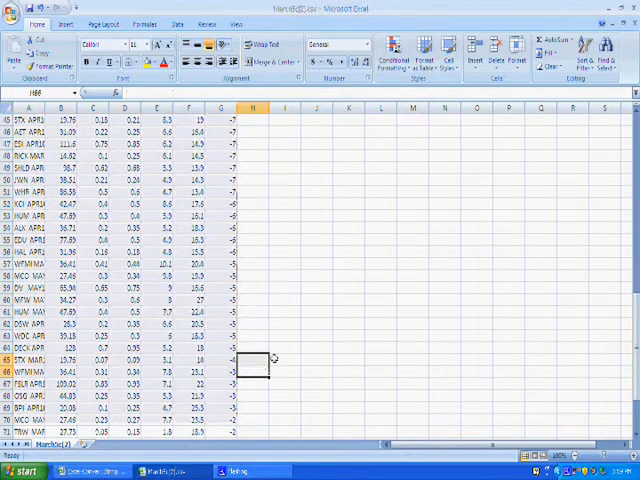
Copy the option data table from the CSV into the Put List sheet of the workbook
{"action": "scroll", "scroll_direction": "down", "scroll_amount": 3}
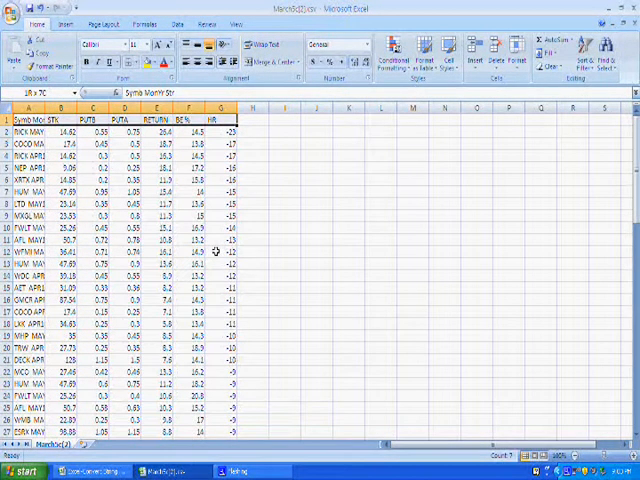
{"action": "scroll", "scroll_direction": "down", "scroll_amount": 3}
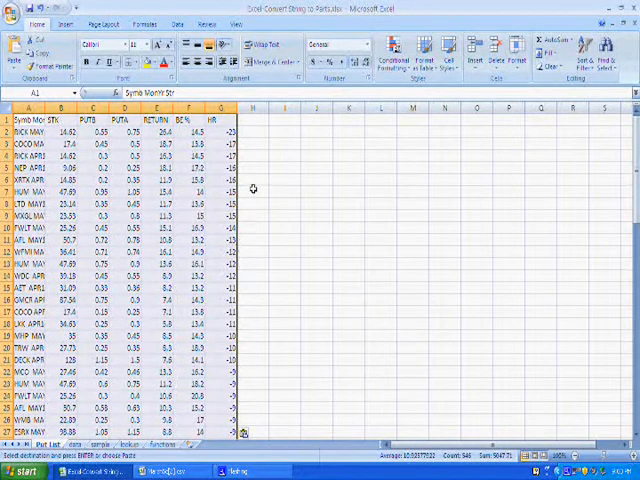
Autofit column A so the full option symbol strings are visible
{"action": "left_click", "coordinate": [255, 190]}
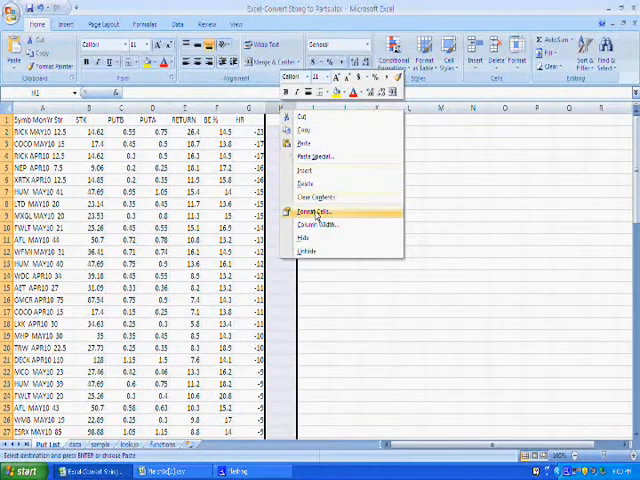
Add a left border to column H via Format Cells, separating helper columns from the data
{"action": "left_click", "coordinate": [311, 212]}
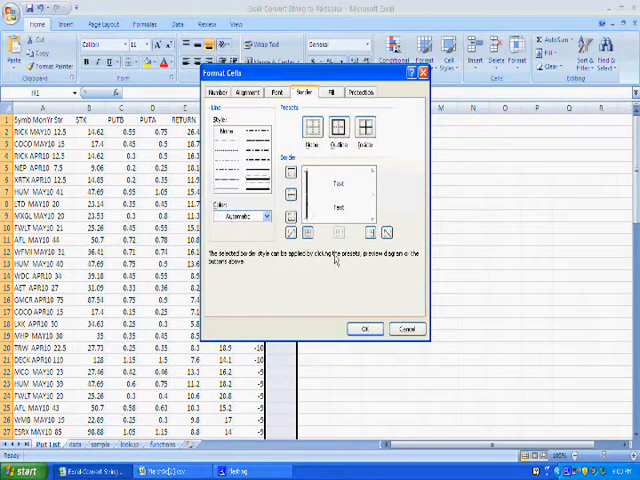
{"action": "left_click", "coordinate": [364, 328]}
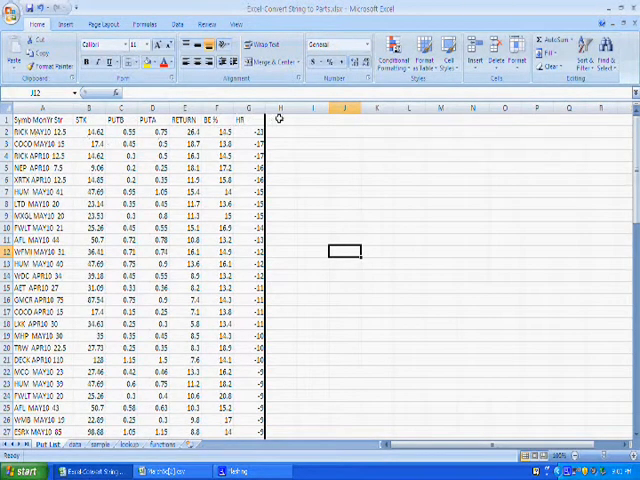
Enter the heading 'First Space' in cell H1
{"action": "left_click", "coordinate": [281, 119]}
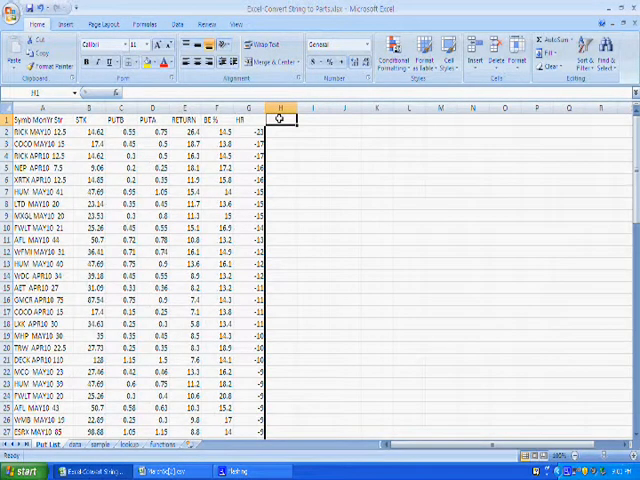
{"action": "type", "text": "fld"}
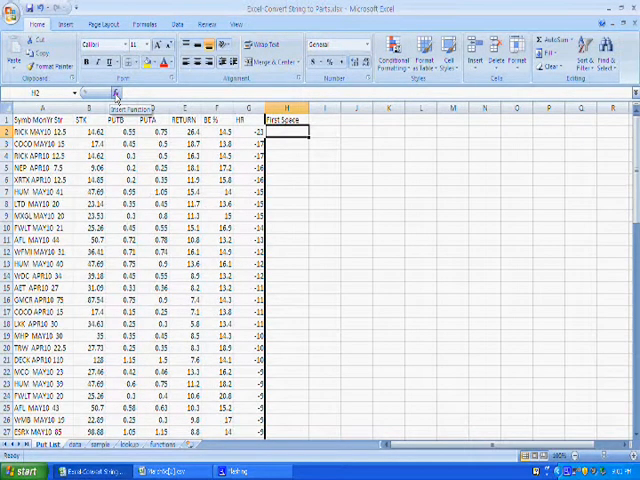
Search Insert Function for 'Find a character' and choose FIND for cell H2
{"action": "left_click", "coordinate": [143, 92]}
{"action": "type", "text": "Find a character"}
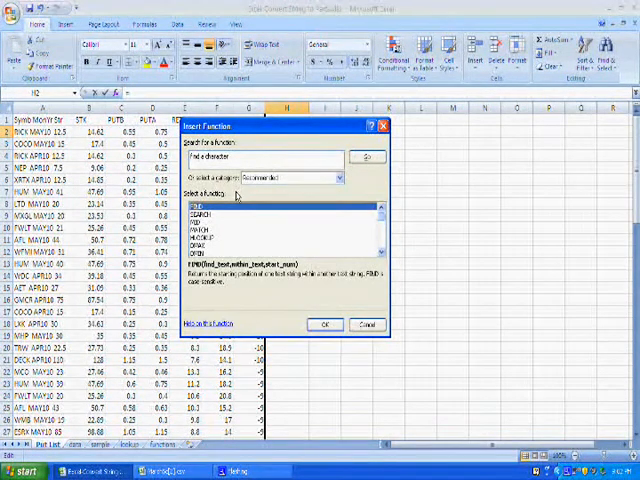
{"action": "left_click", "coordinate": [200, 206]}
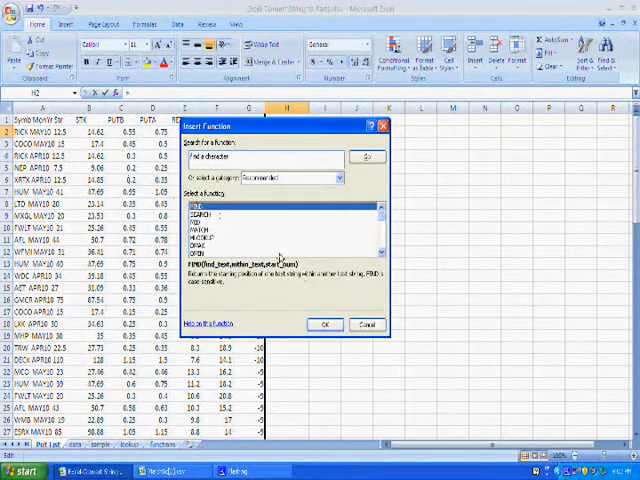
{"action": "left_click", "coordinate": [324, 324]}
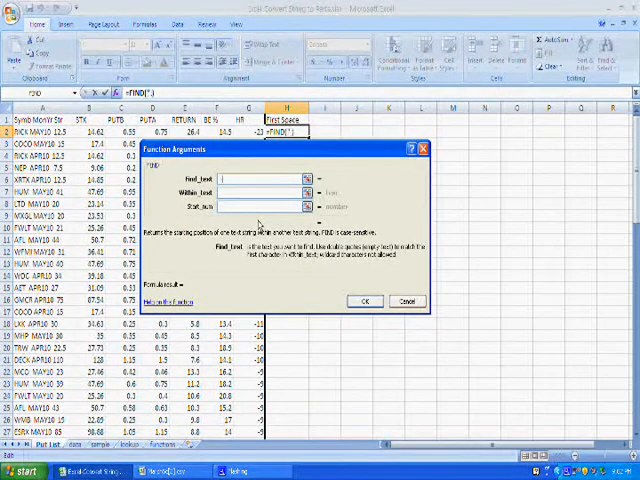
Fill FIND arguments: Find_text " ", Within_text A2, Start_num 1
{"action": "type", "text": "\" \""}
{"action": "left_click", "coordinate": [261, 206]}
{"action": "type", "text": "1"}
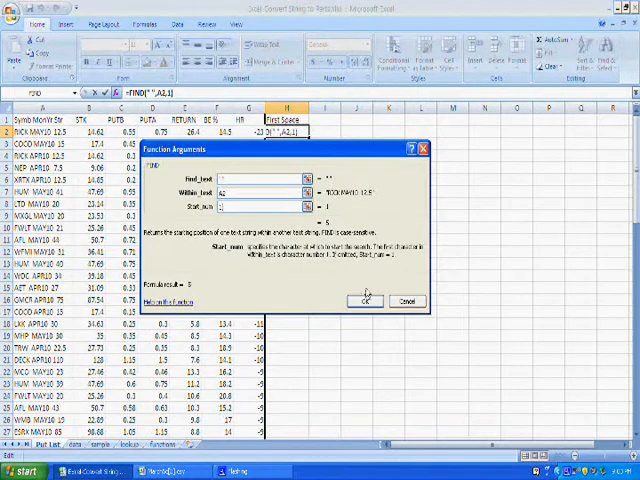
Confirm the FIND formula and fill it down column H for every symbol row
{"action": "left_click", "coordinate": [365, 300]}
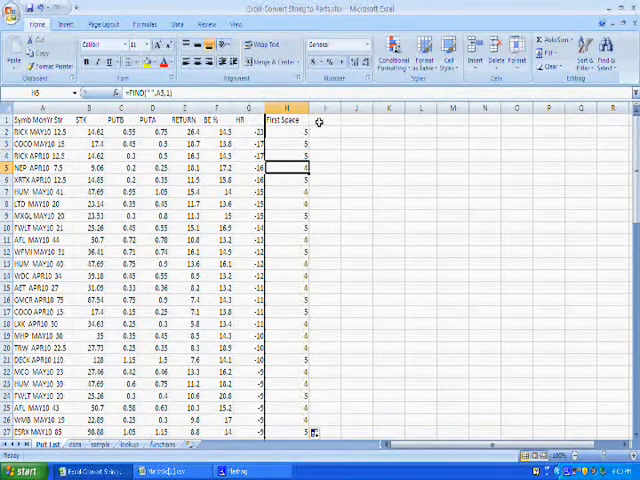
{"action": "left_click", "coordinate": [322, 121]}
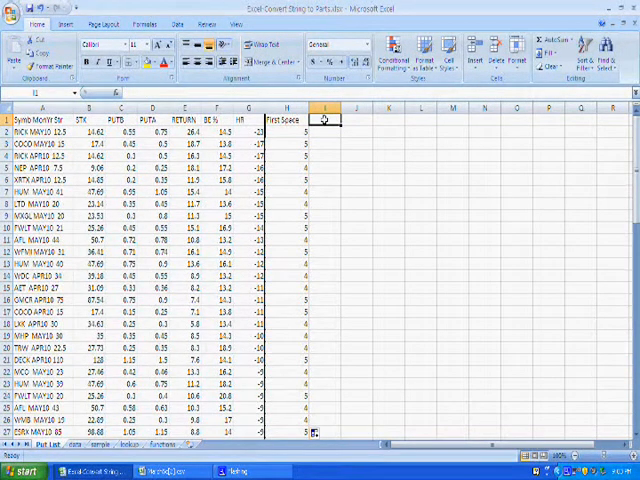
Head column I 'Symbol' and search Insert Function for 'grab character' to find MID
{"action": "type", "text": "Sybm"}
{"action": "type", "text": "extract from string"}
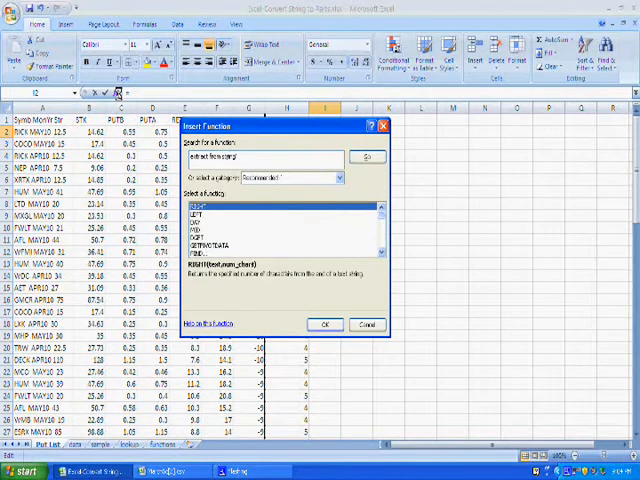
{"action": "left_click", "coordinate": [365, 158]}
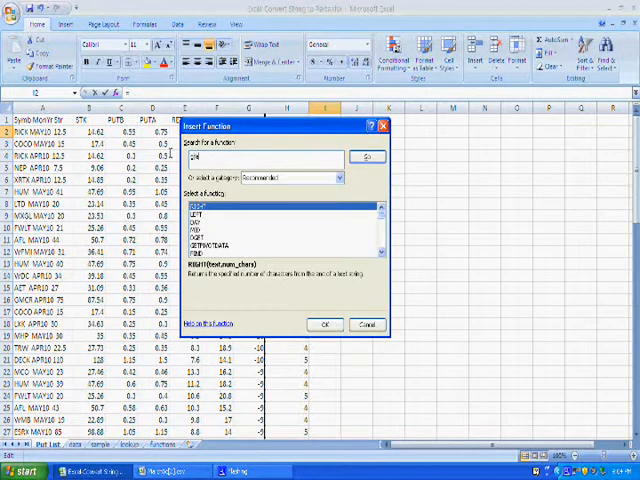
{"action": "type", "text": "grab character"}
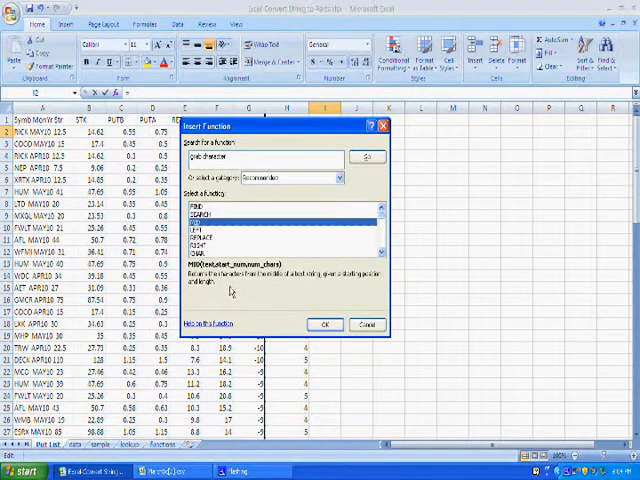
{"action": "mouse_move", "coordinate": [342, 283]}
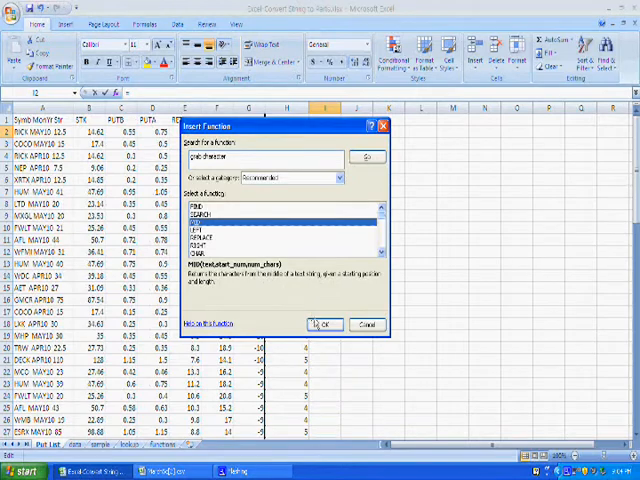
Build MID in I2 with Text A2, Start_num 1, Num_chars H2-1, returning RICK
{"action": "left_click", "coordinate": [321, 324]}
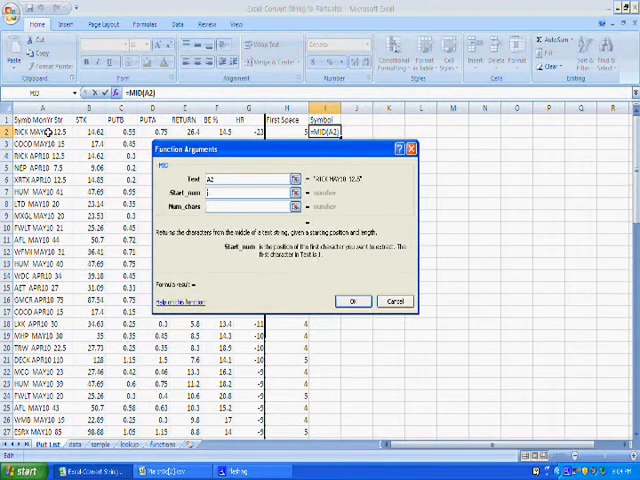
{"action": "type", "text": "1"}
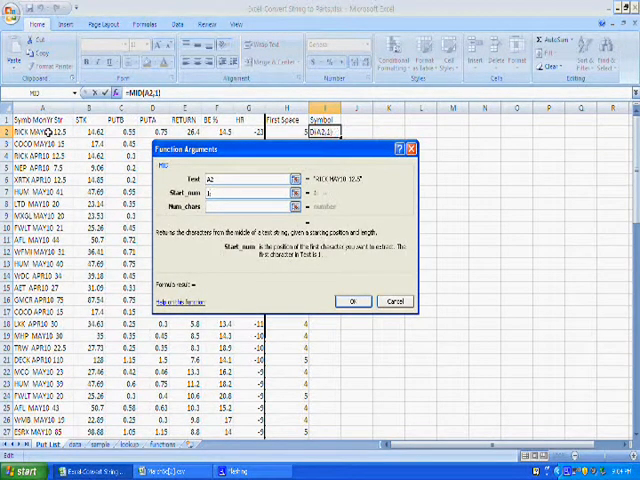
{"action": "type", "text": "1"}
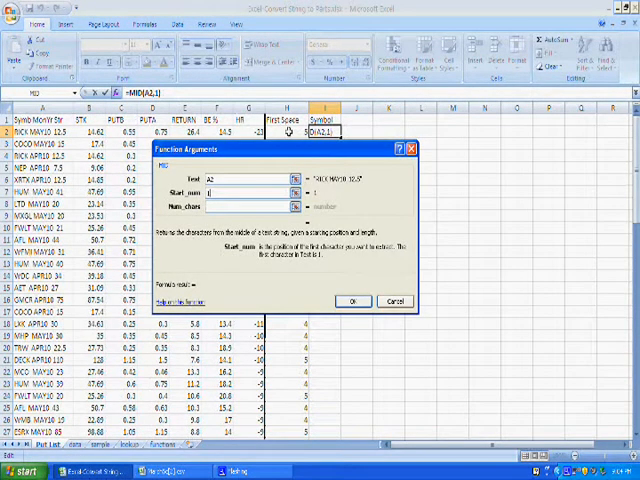
{"action": "type", "text": "1+H2"}
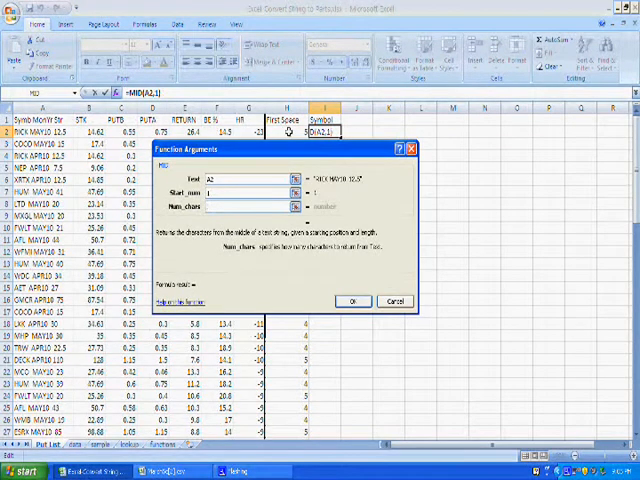
{"action": "type", "text": "H2-1"}
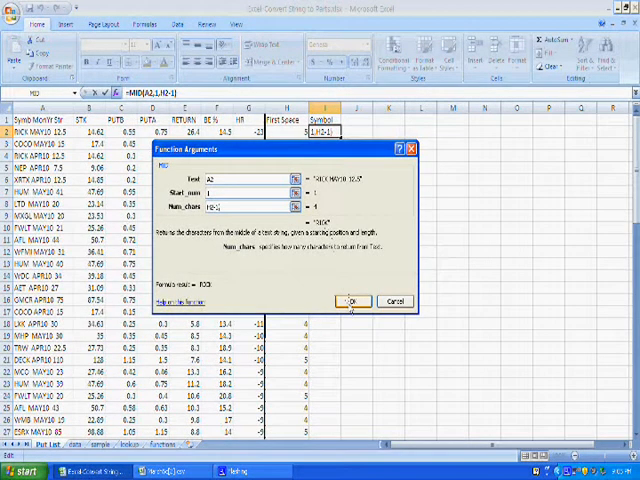
{"action": "left_click", "coordinate": [352, 301]}
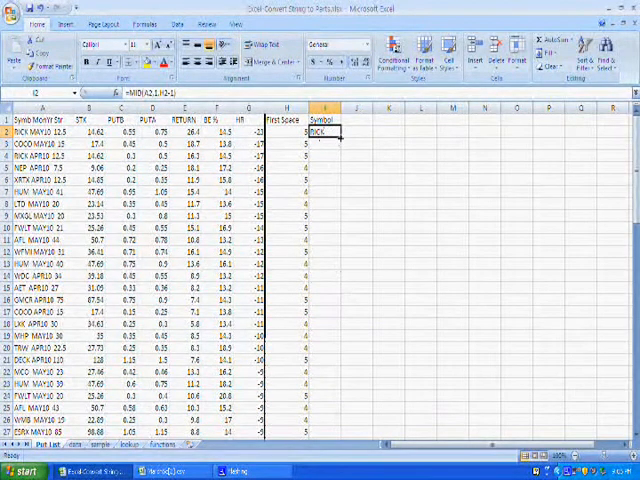
Fill the TRIM-wrapped Symbol formula down all option rows and select the next heading cell
{"action": "left_click_drag", "start_coordinate": [323, 133], "coordinate": [323, 433]}
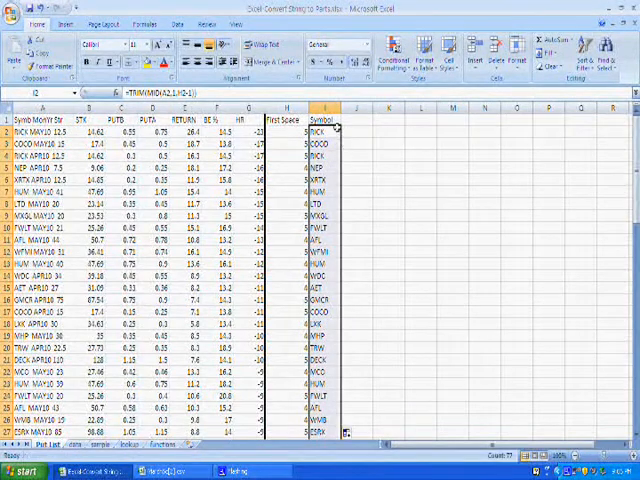
{"action": "left_click", "coordinate": [351, 120]}
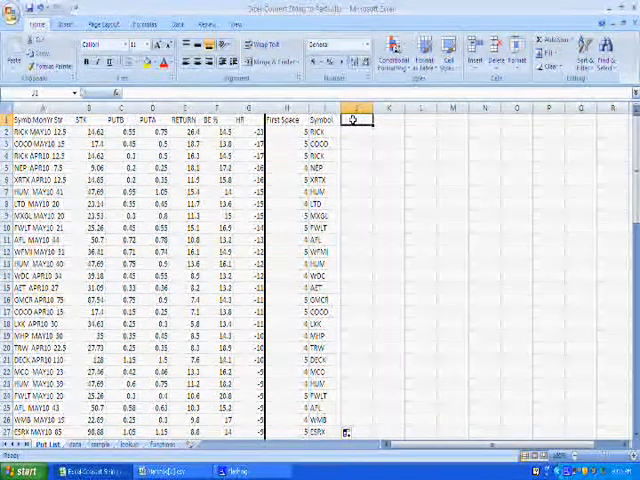
Head column J 'New String' and begin =MID(A2,H2 in J2
{"action": "type", "text": "New5"}
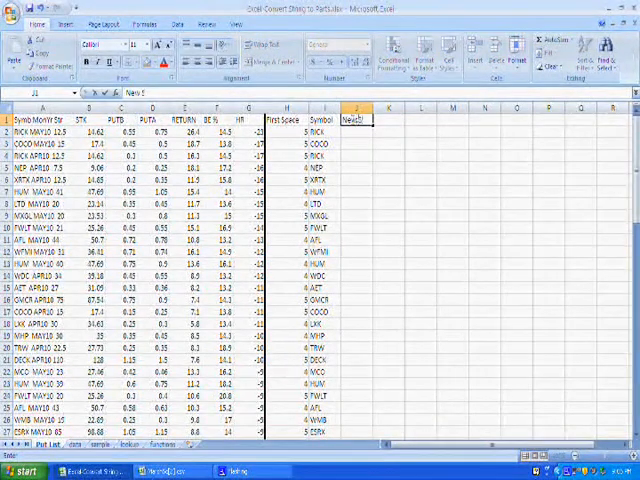
{"action": "type", "text": "New String"}
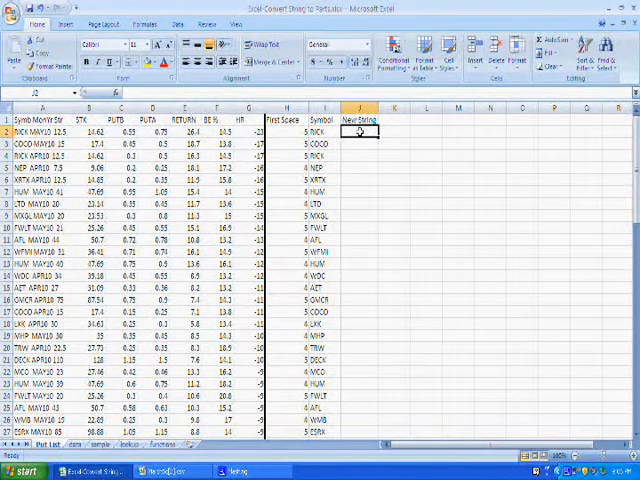
{"action": "type", "text": "=MID(A2,"}
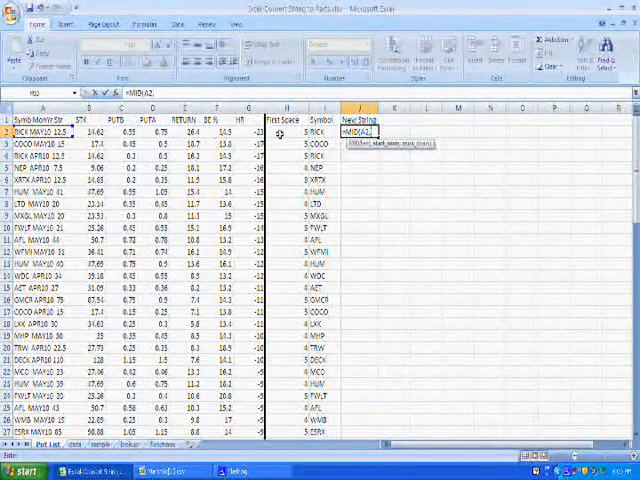
{"action": "type", "text": "H2"}
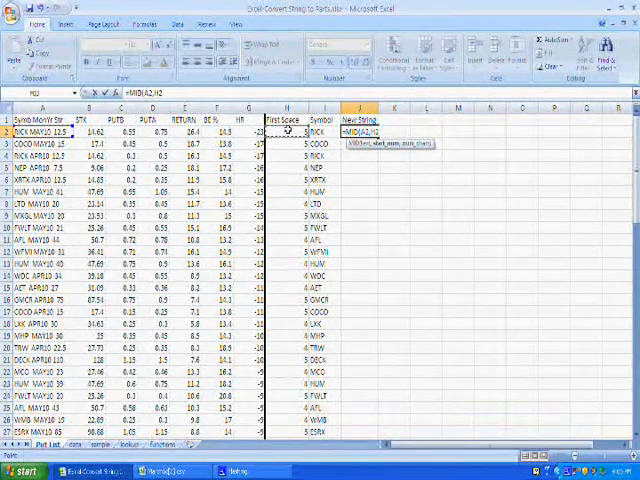